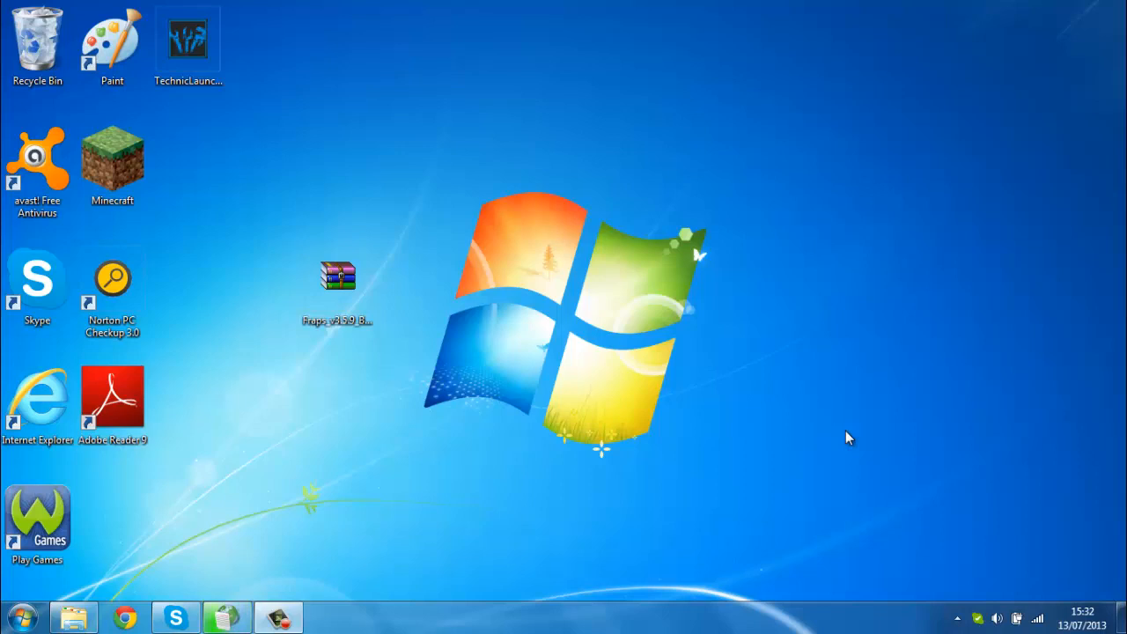
pyautogui.moveTo(429, 370)
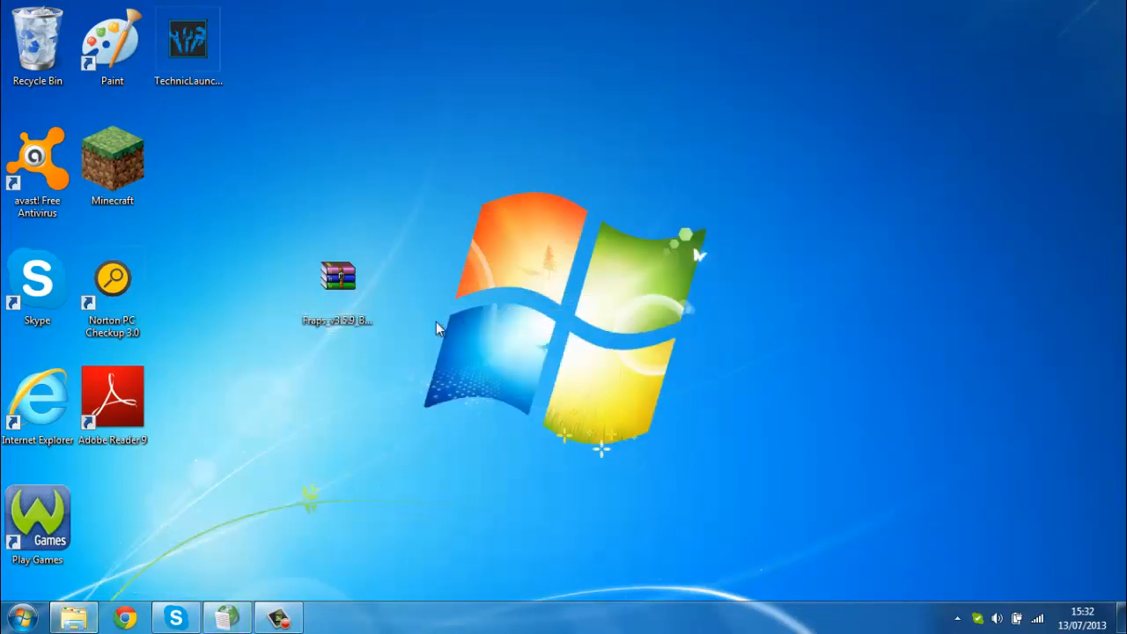
# Step: Move the Fraps .rar archive to the top desktop row beside TechnicLauncher
pyautogui.moveTo(338, 275); pyautogui.dragTo(264, 36)
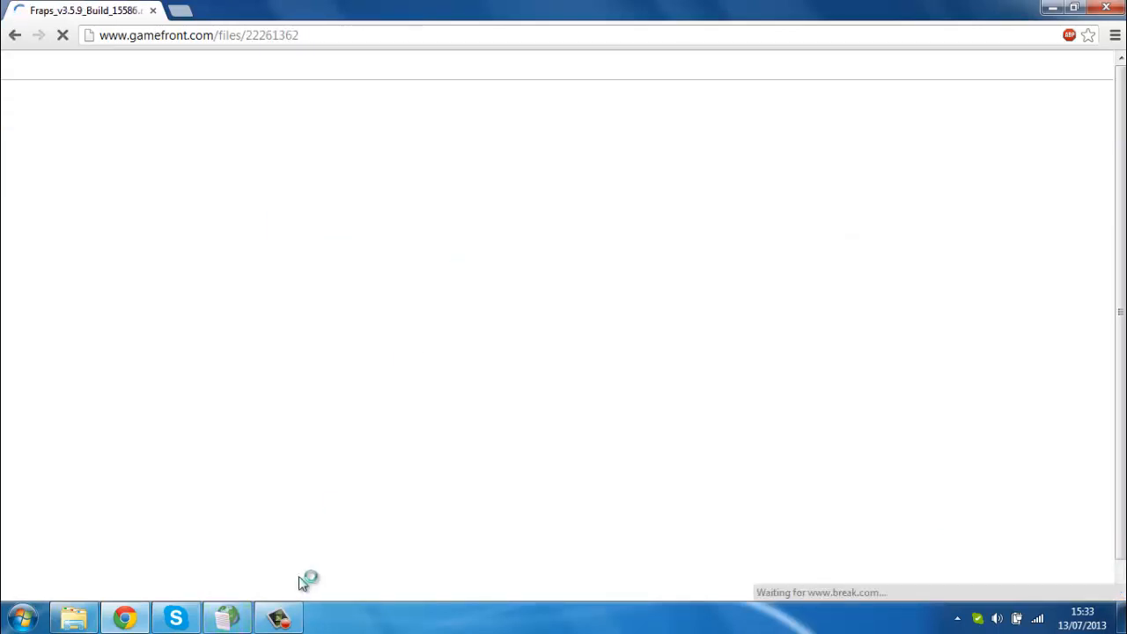
pyautogui.moveTo(535, 328)
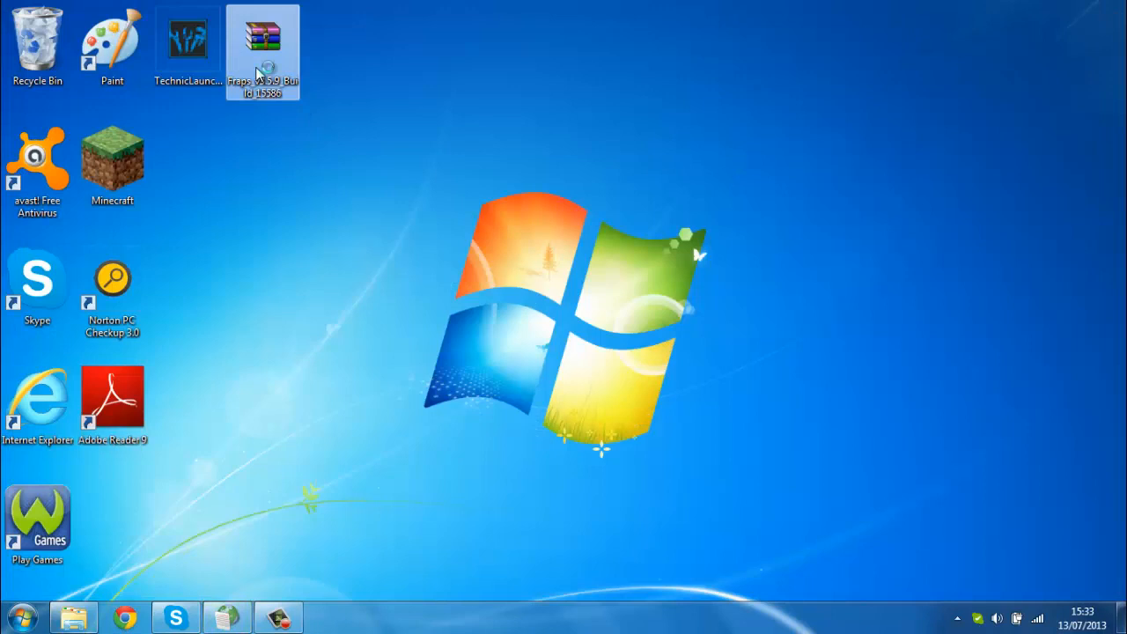
# Step: From the desktop .rar in WinRAR, enter Fraps_v3.5.9 and run the setup executable
pyautogui.doubleClick(263, 39)
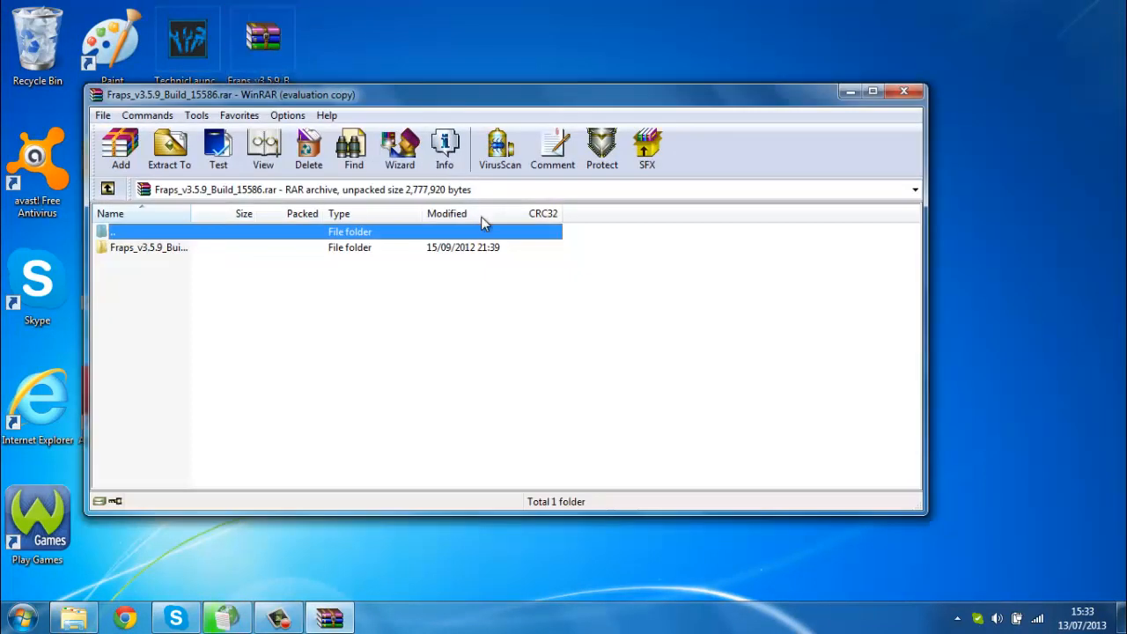
pyautogui.doubleClick(148, 246)
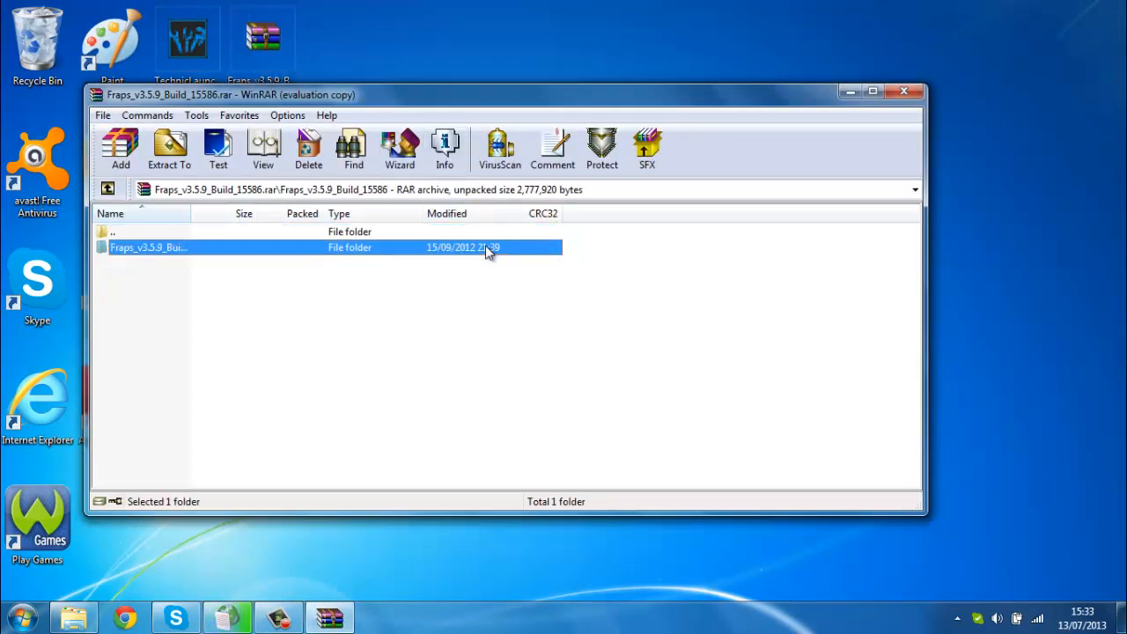
pyautogui.doubleClick(148, 246)
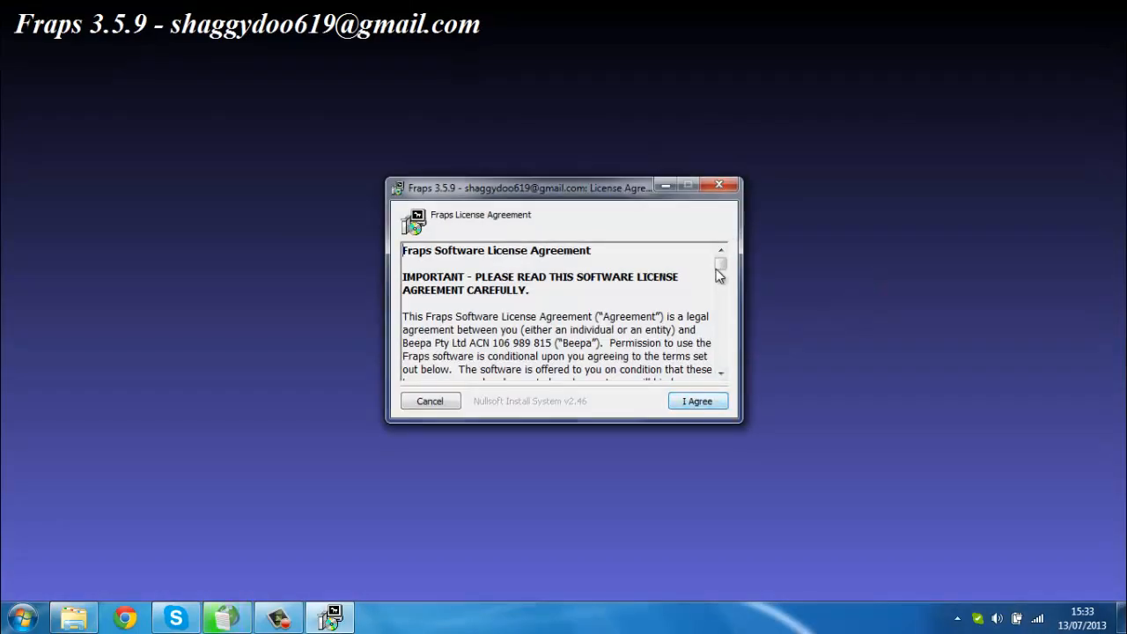
# Step: Accept the license, install Fraps to C:\Fraps with defaults, and close the finished installer
pyautogui.scroll(-3)
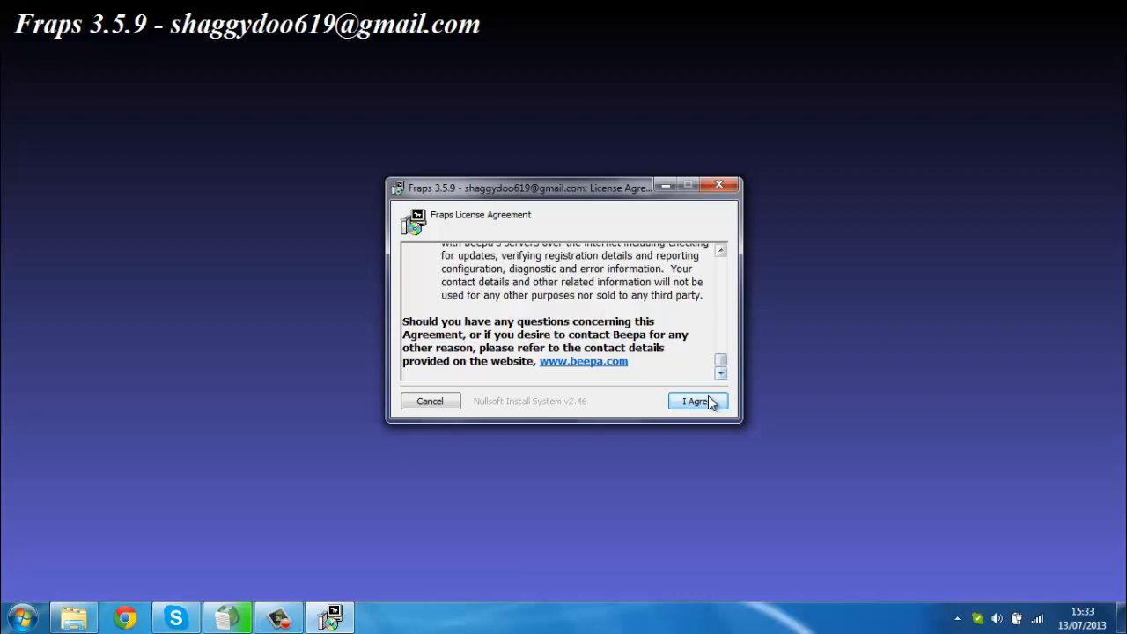
pyautogui.click(694, 401)
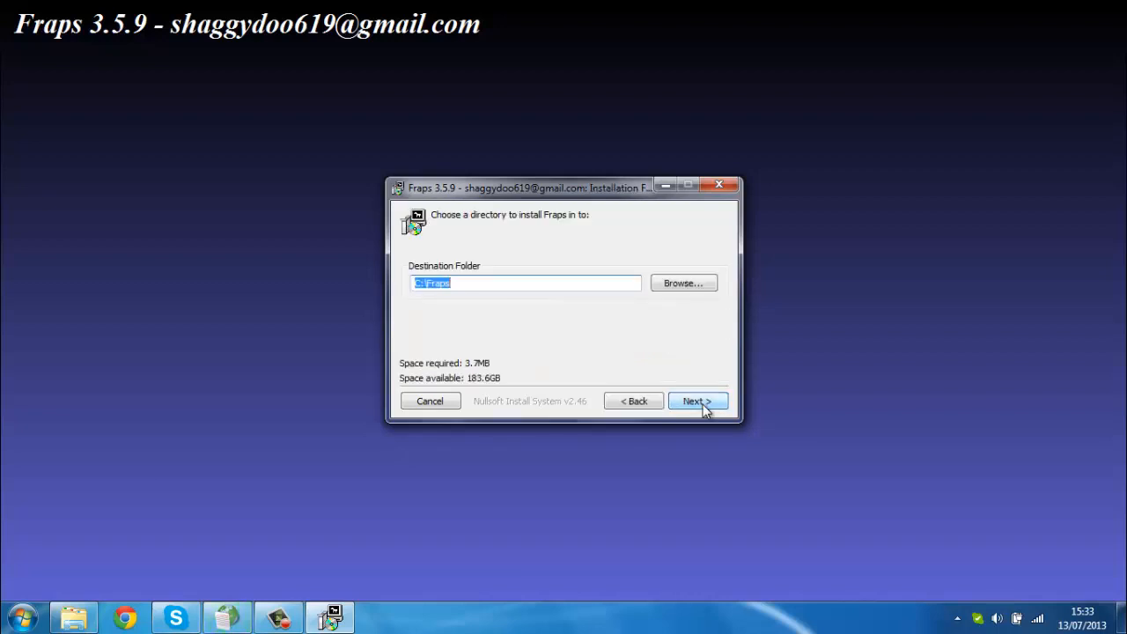
pyautogui.click(697, 401)
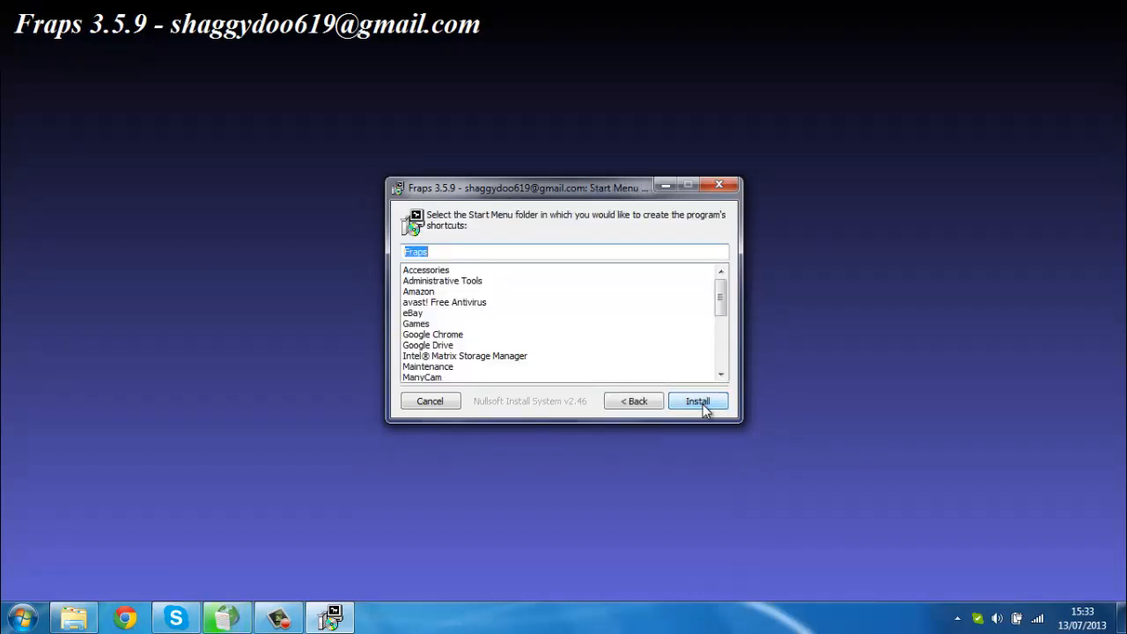
pyautogui.click(697, 401)
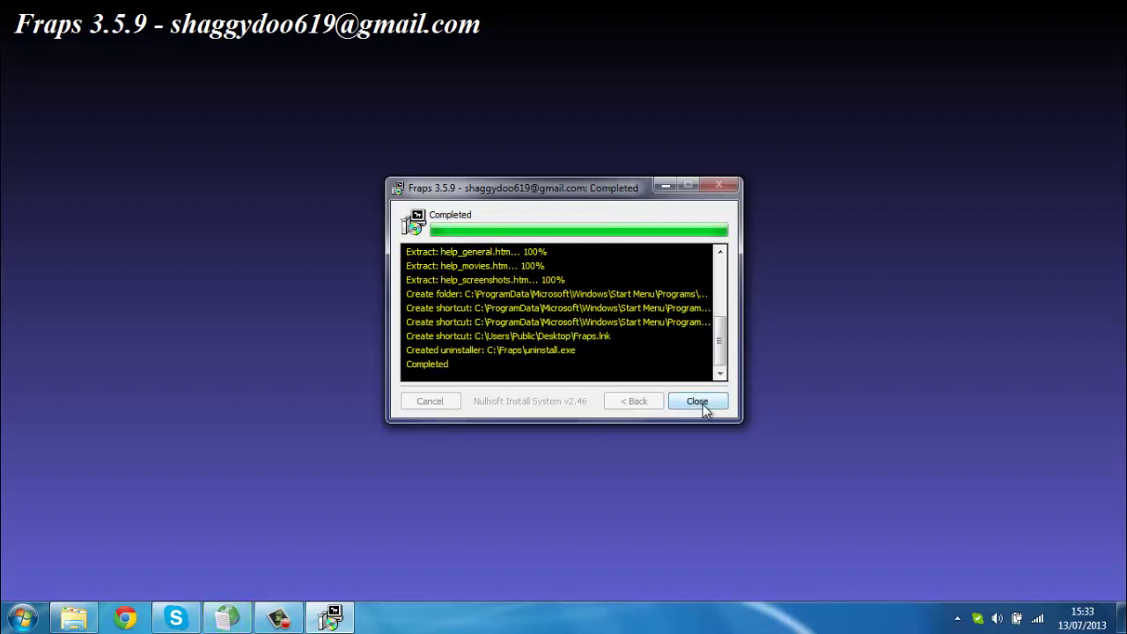
pyautogui.click(695, 401)
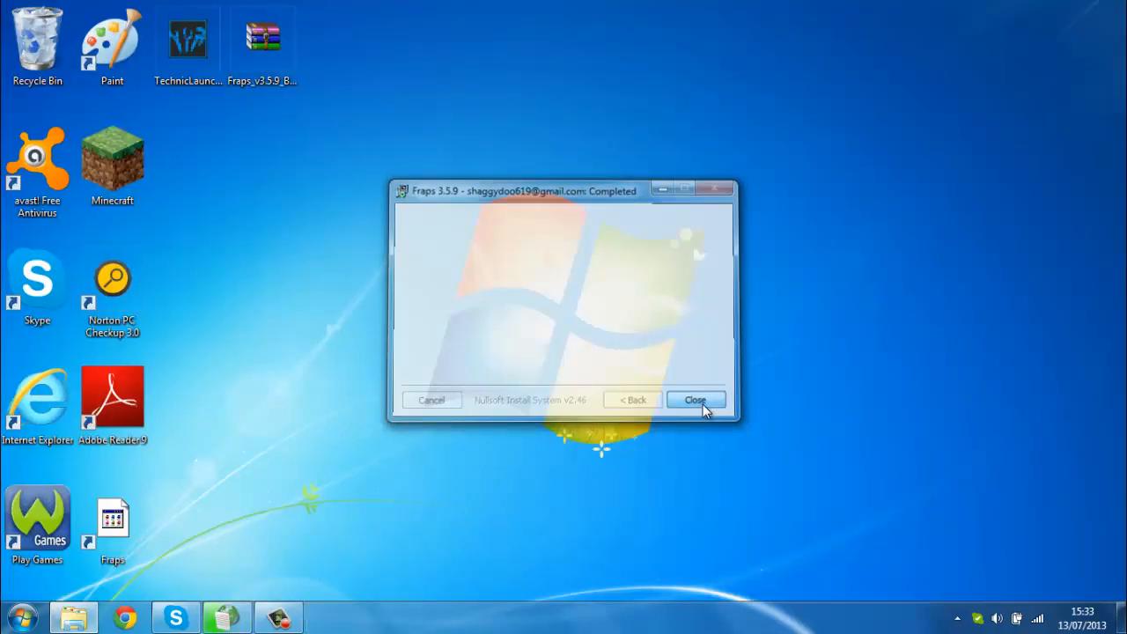
pyautogui.click(694, 400)
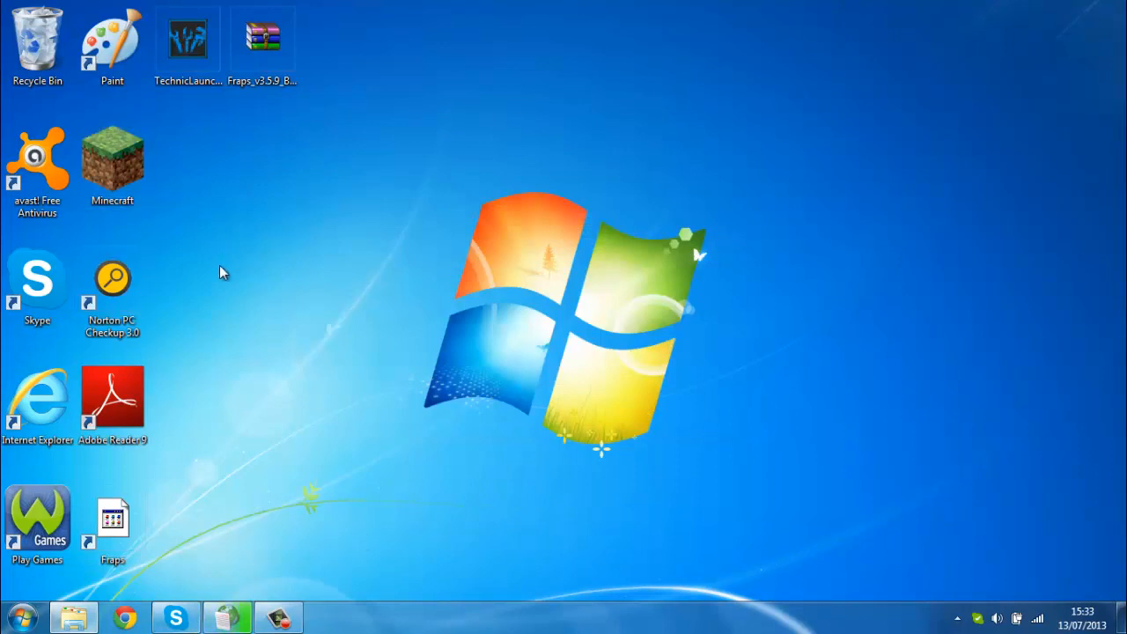
pyautogui.moveTo(112, 519); pyautogui.dragTo(338, 166)
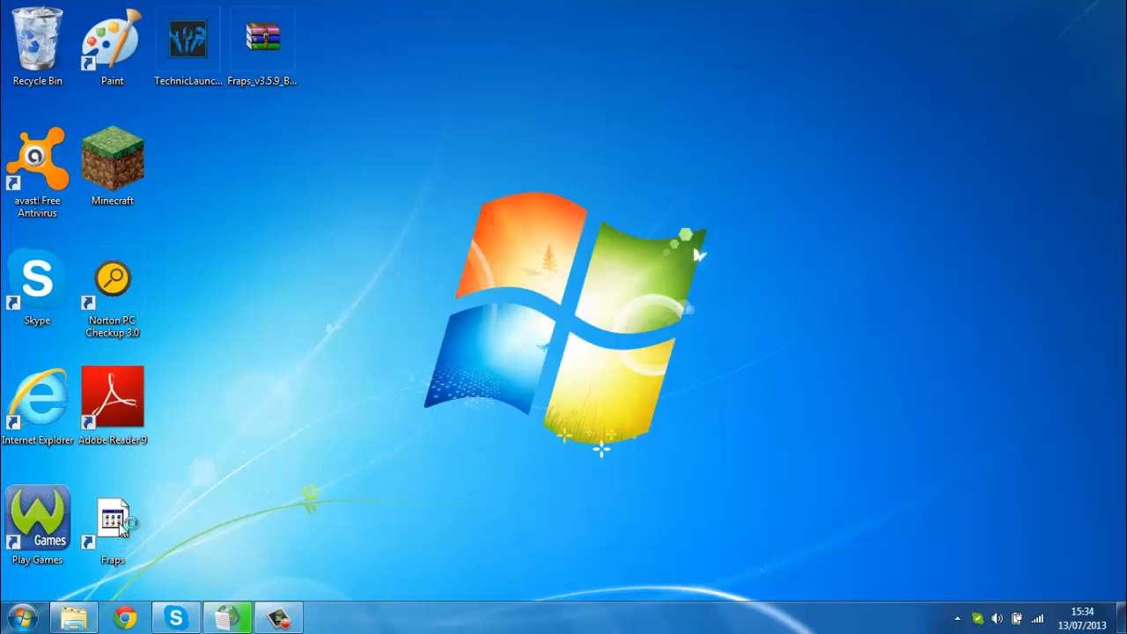
# Step: Launch Fraps from the desktop shortcut, show the Movies settings, and dismiss the Skype call popup
pyautogui.doubleClick(112, 519)
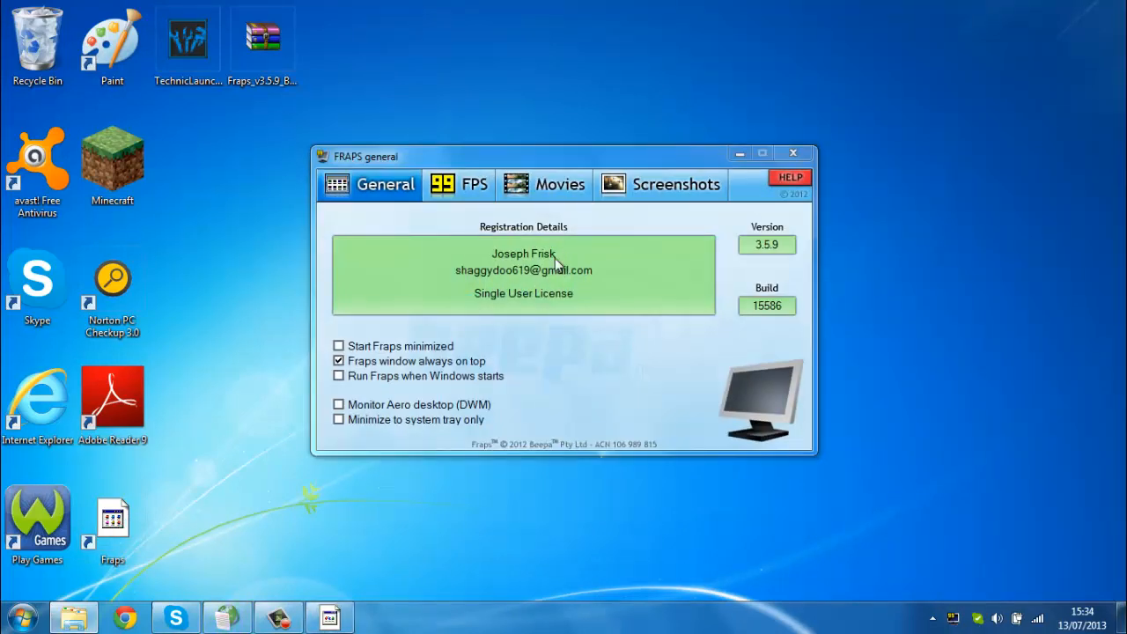
pyautogui.moveTo(690, 298)
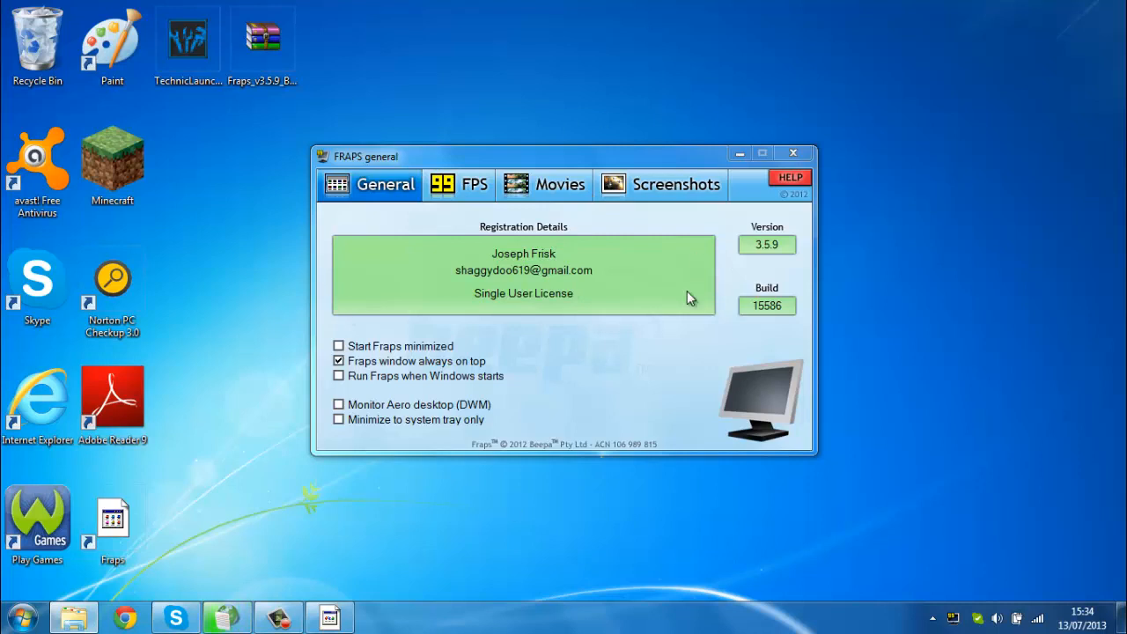
pyautogui.click(544, 185)
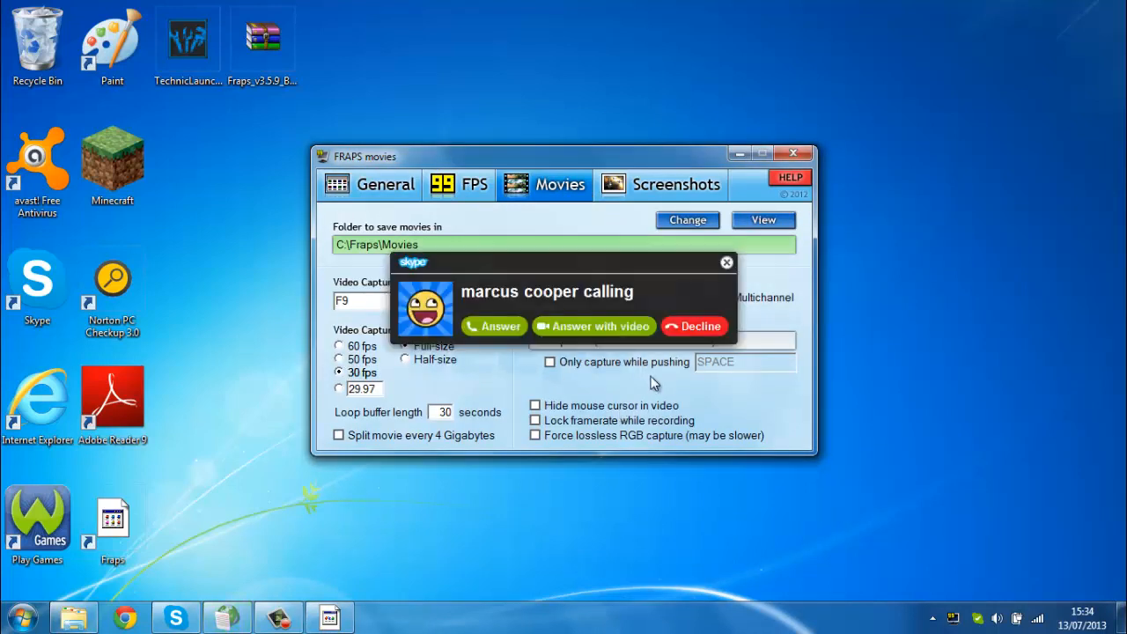
pyautogui.click(725, 262)
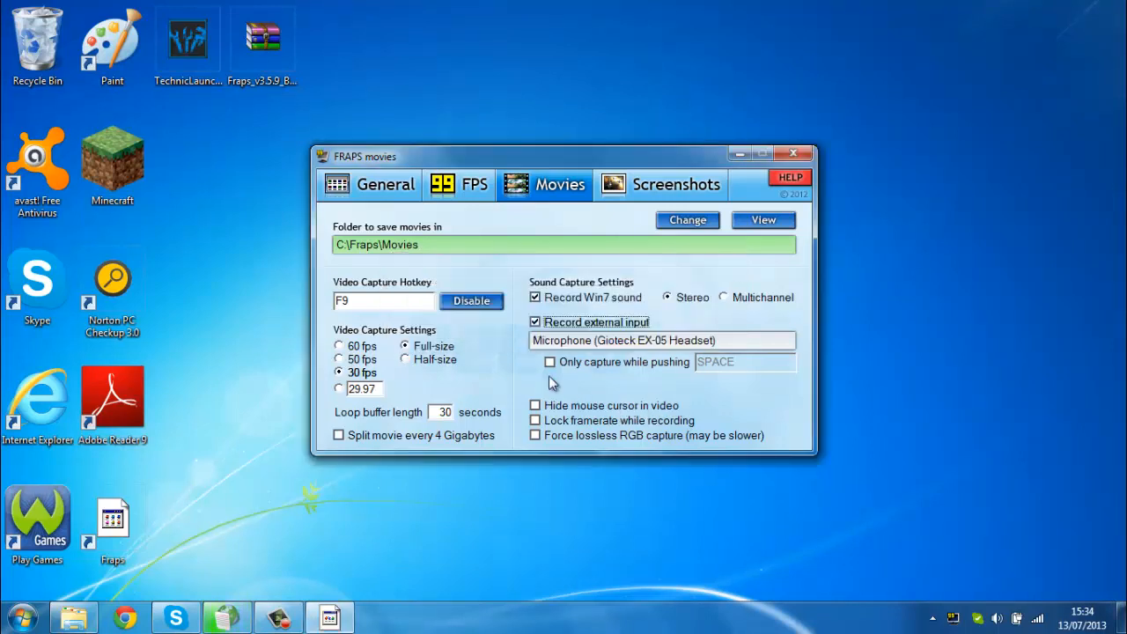
pyautogui.moveTo(368, 403)
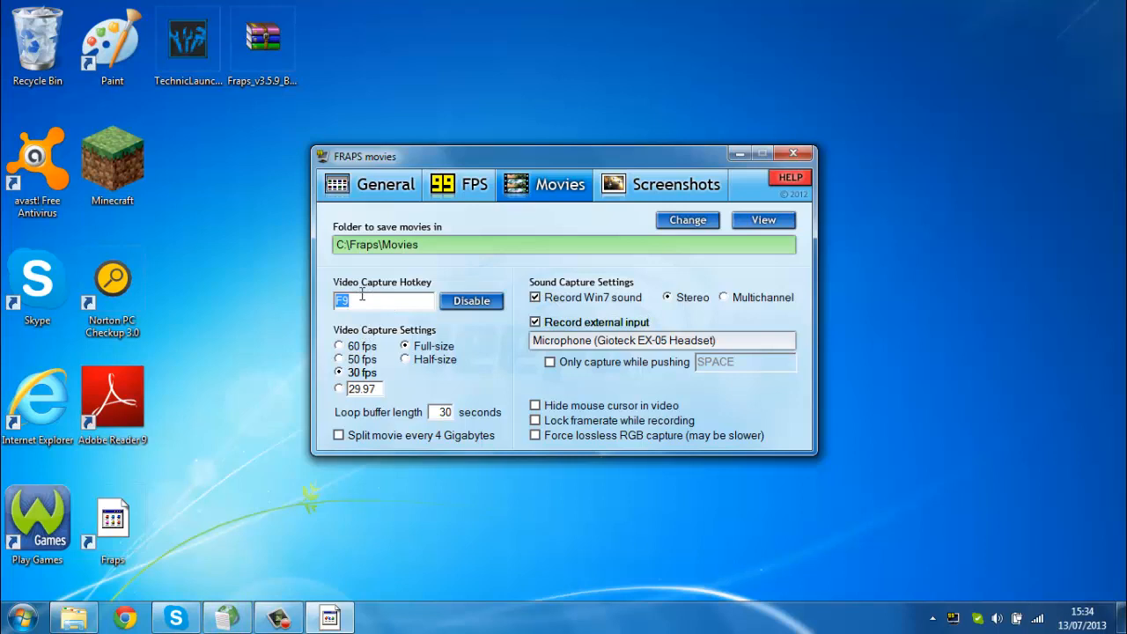
pyautogui.moveTo(458, 348)
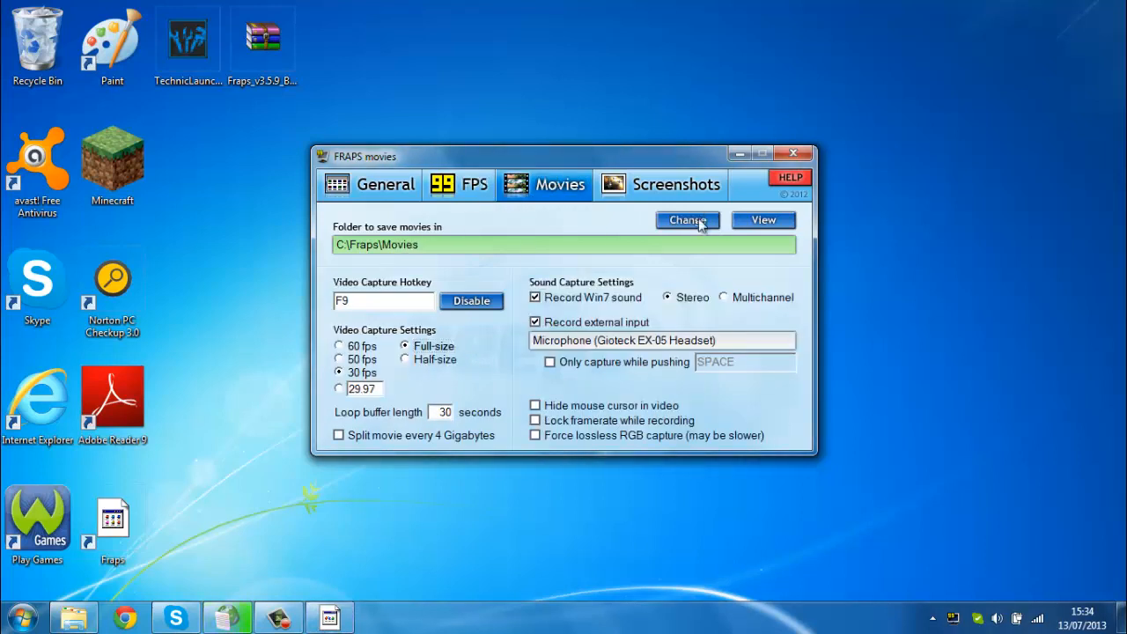
# Step: Set the movie save folder to Libraries > Videos > My Videos (C:\Users\loren\Videos)
pyautogui.click(686, 220)
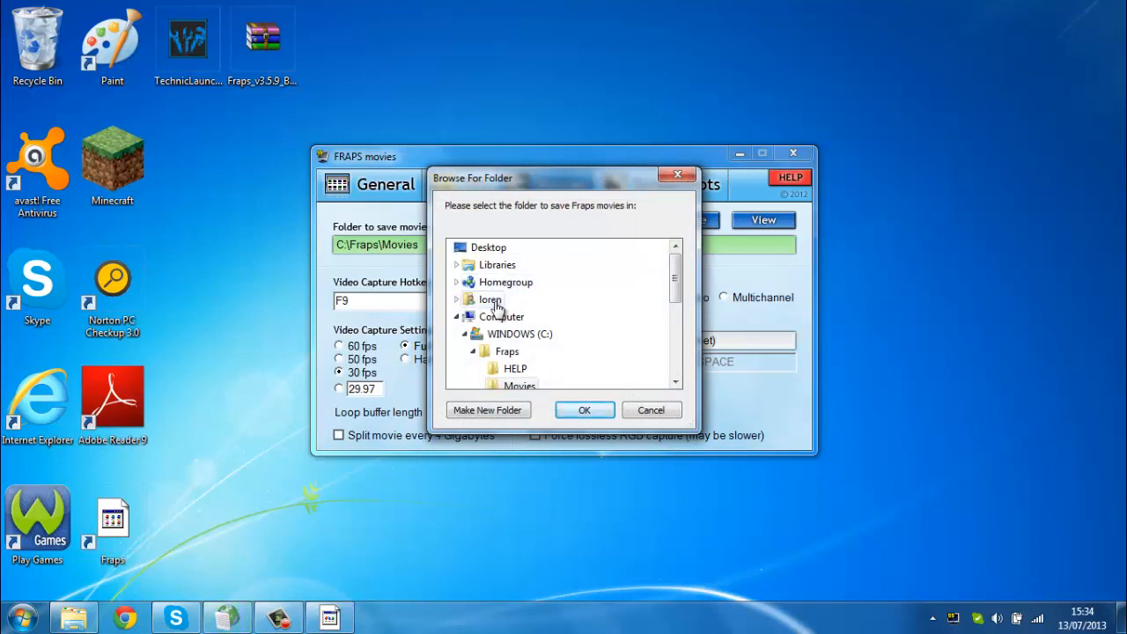
pyautogui.click(458, 299)
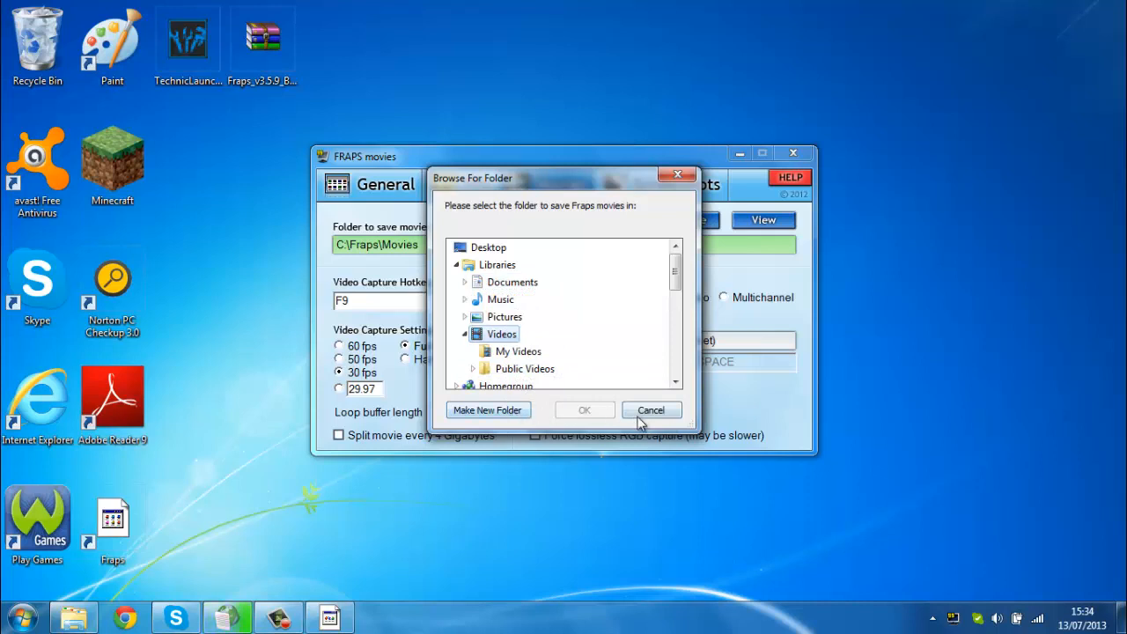
pyautogui.click(517, 350)
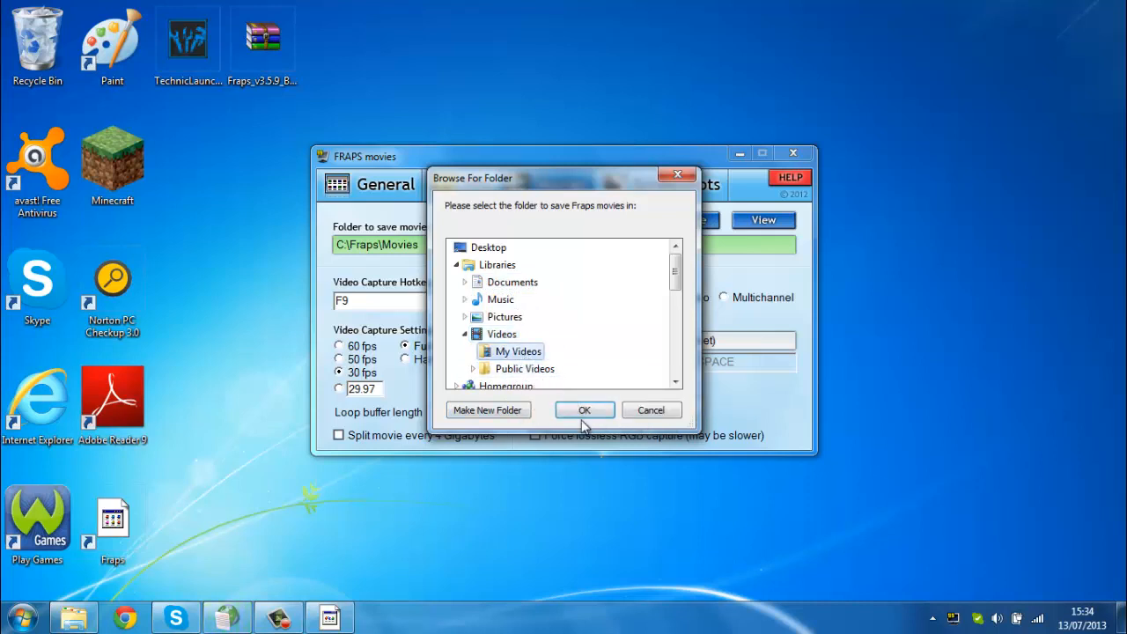
pyautogui.click(585, 409)
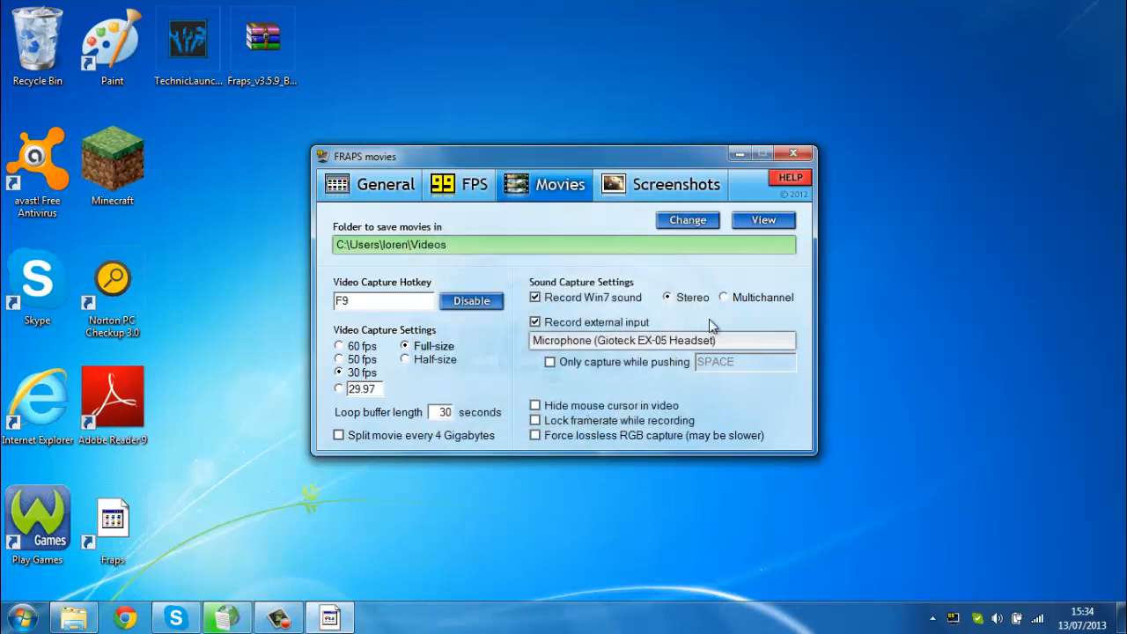
pyautogui.moveTo(993, 257)
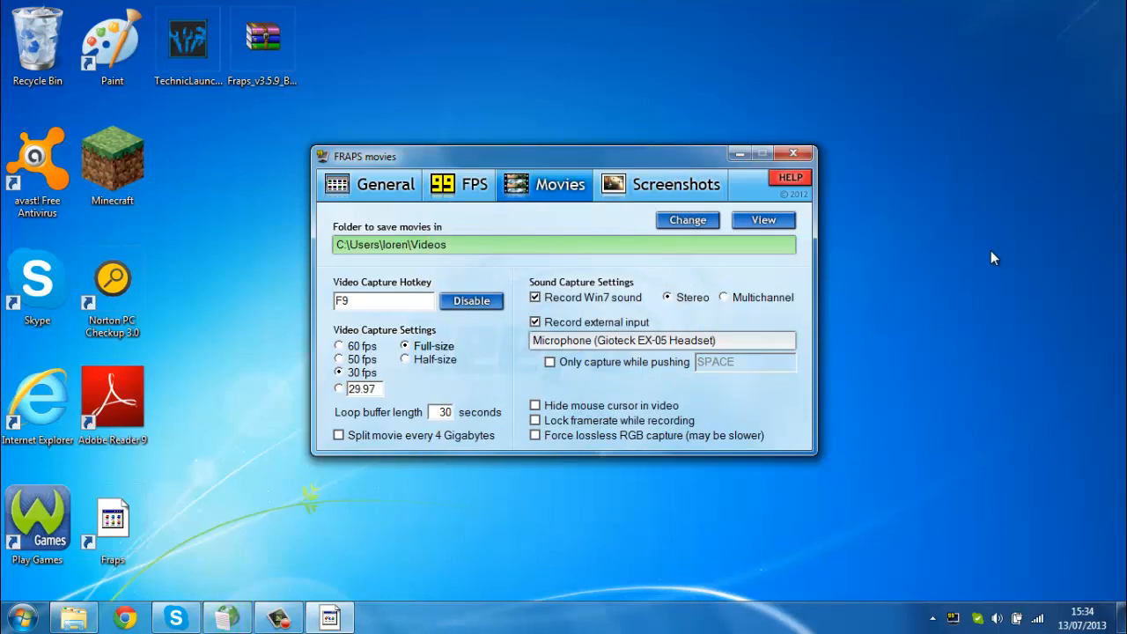
pyautogui.moveTo(842, 219)
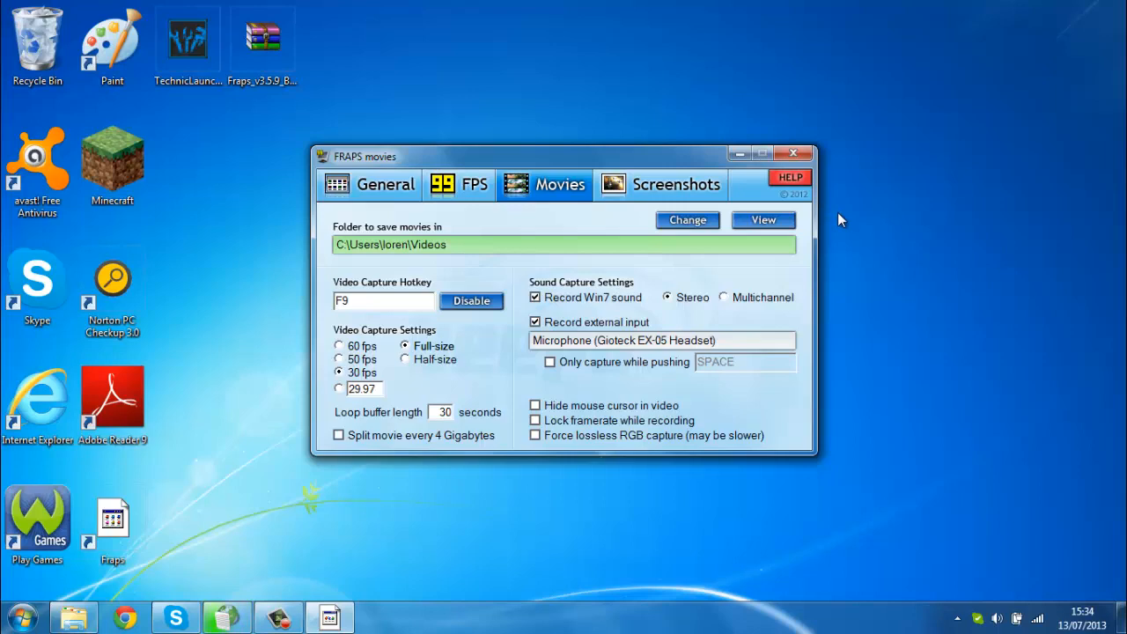